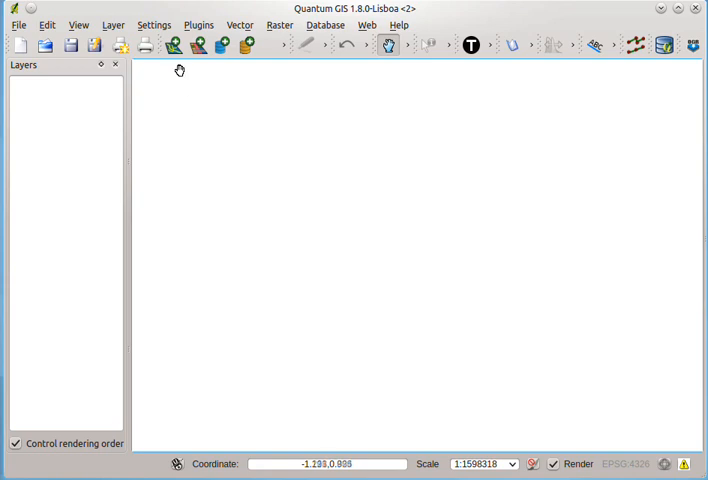
mouse_move(152, 46)
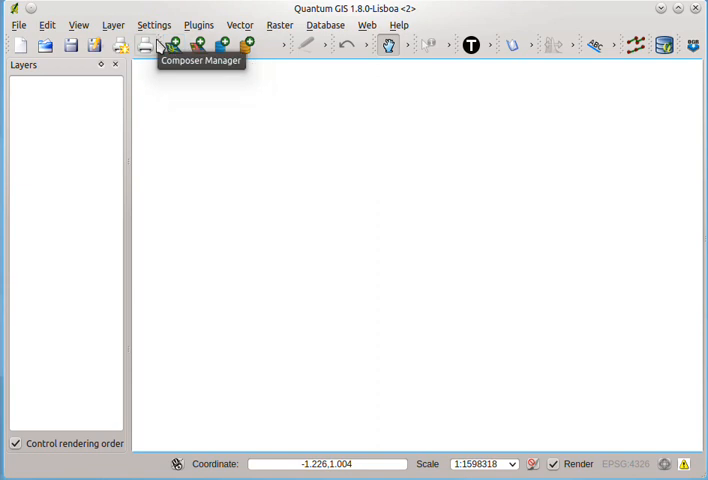
Add uganda_districts_2010.shp from tutorial/ugdistricts2010 as a vector layer
click(172, 46)
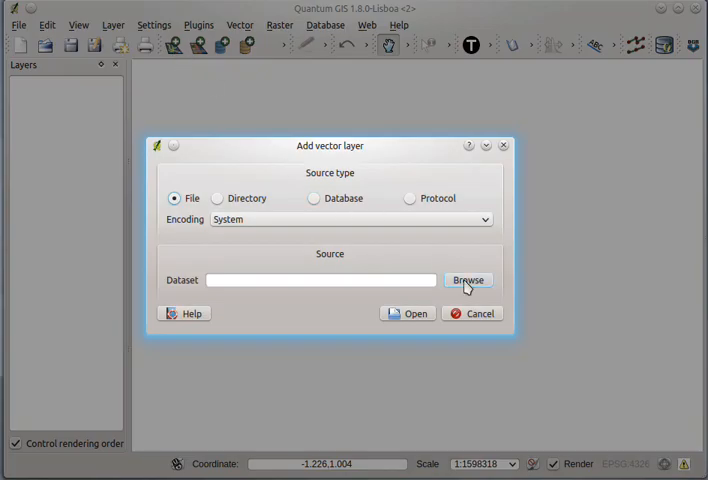
click(467, 280)
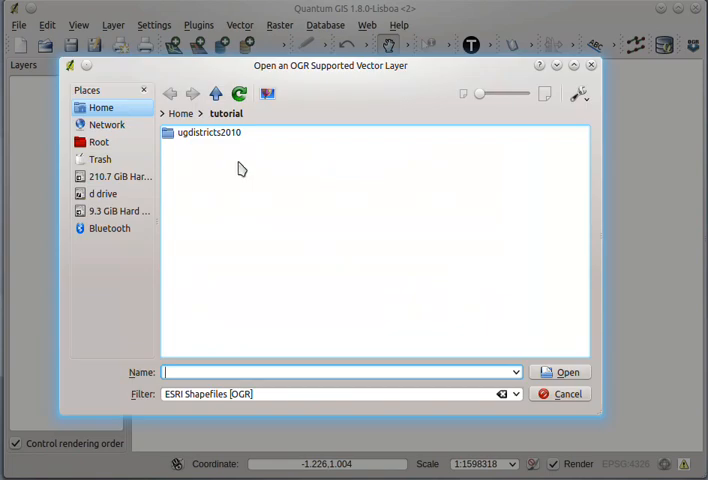
double_click(207, 132)
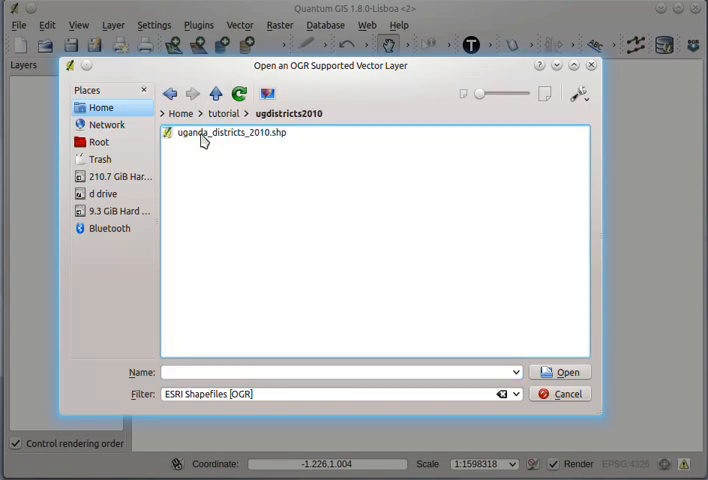
click(565, 371)
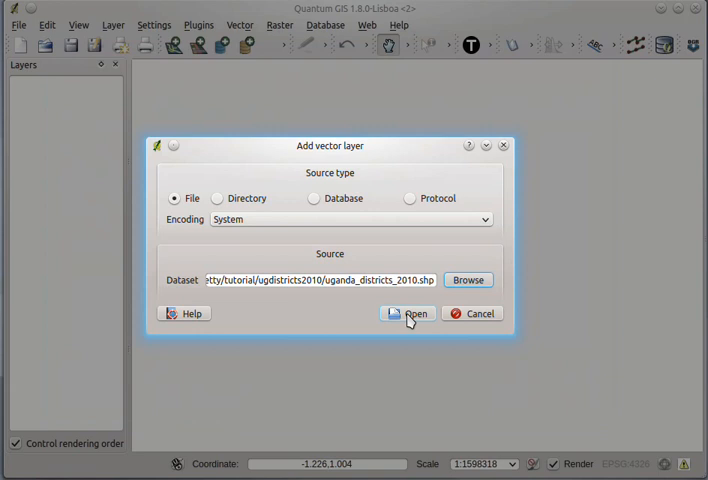
click(409, 313)
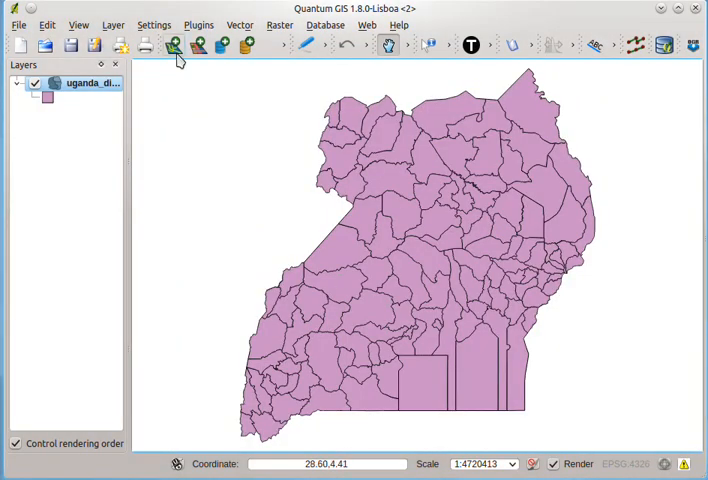
mouse_move(171, 48)
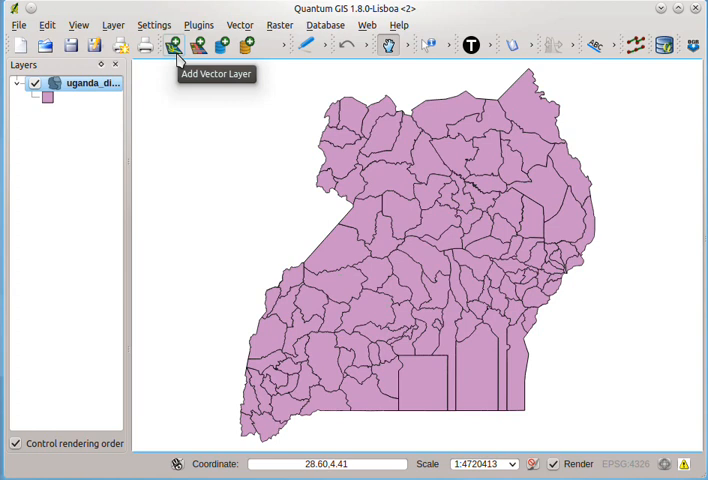
Add ucecsv.csv as a layer after switching the file filter to All files
click(172, 45)
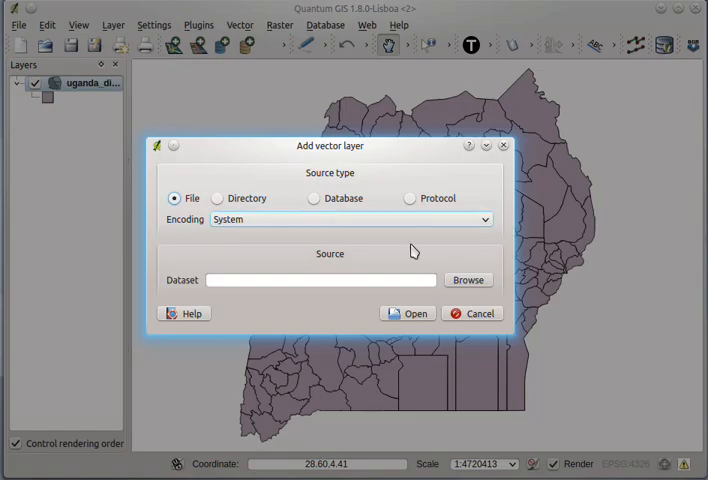
click(467, 279)
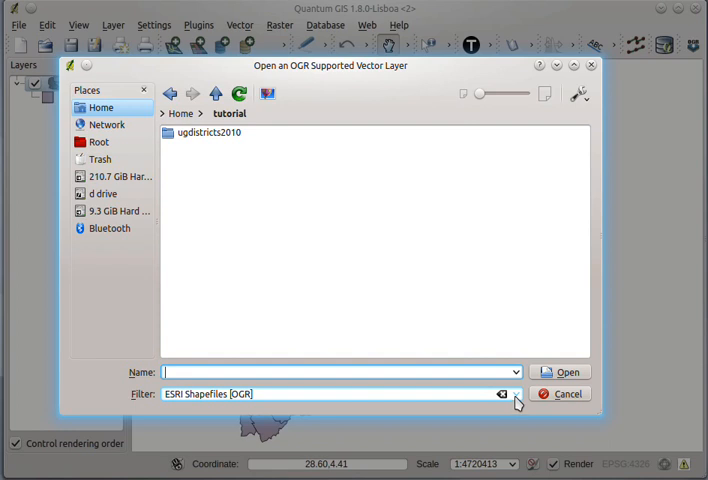
click(514, 393)
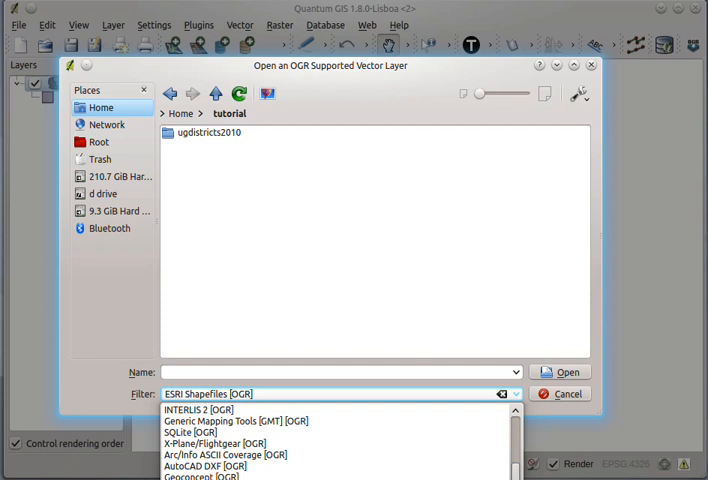
click(340, 395)
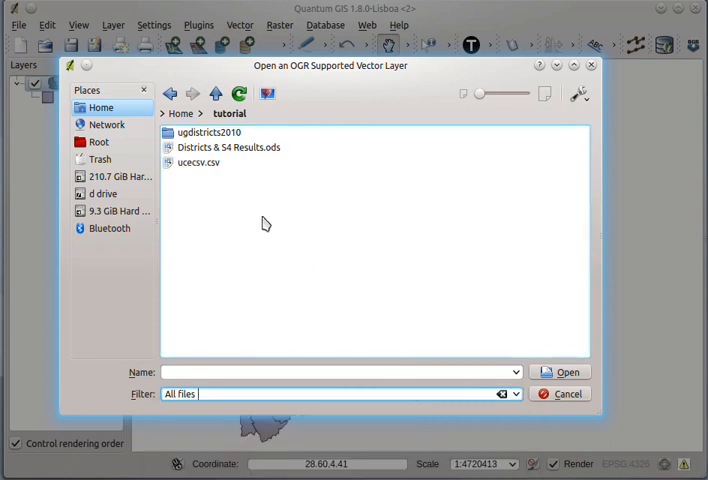
mouse_move(213, 170)
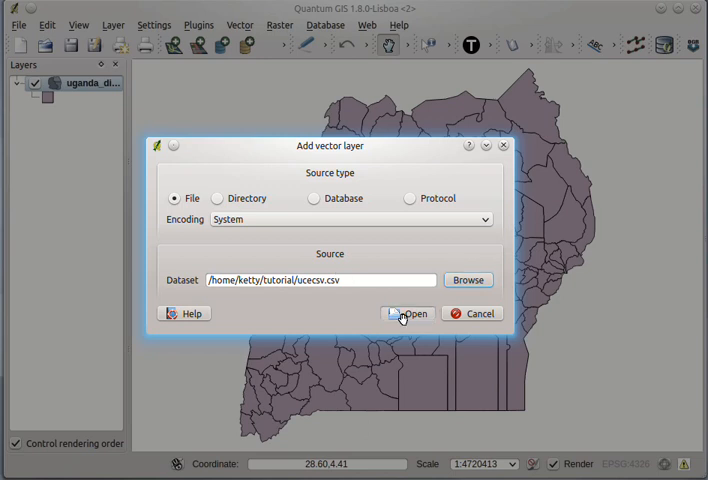
click(409, 313)
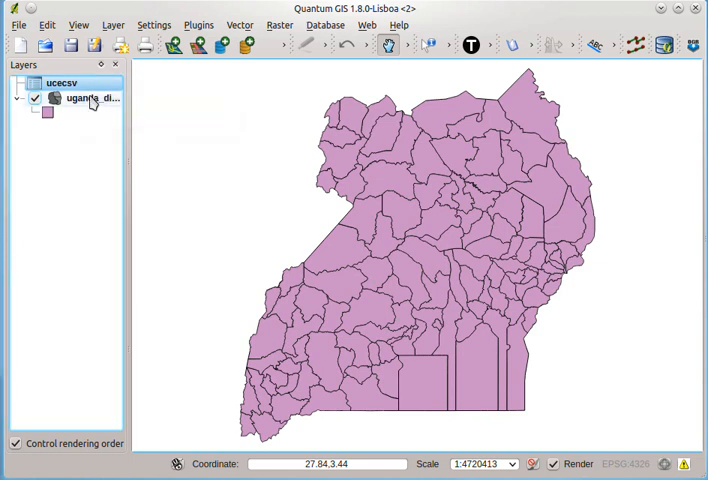
mouse_move(96, 101)
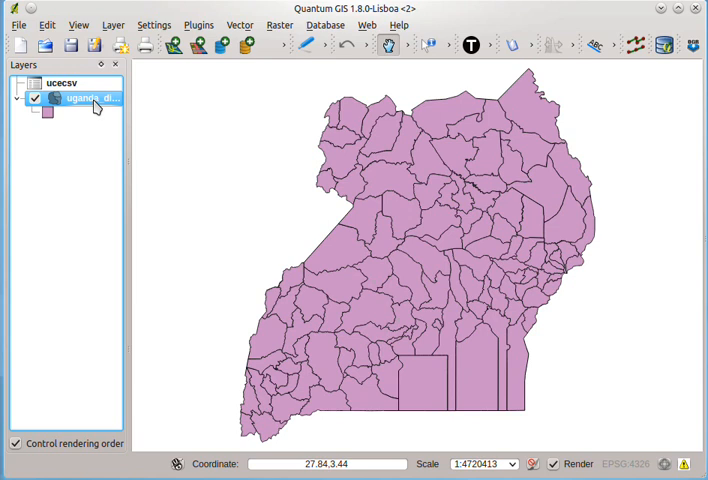
Open the uganda_districts_2010 layer properties on the Joins tab
right_click(93, 110)
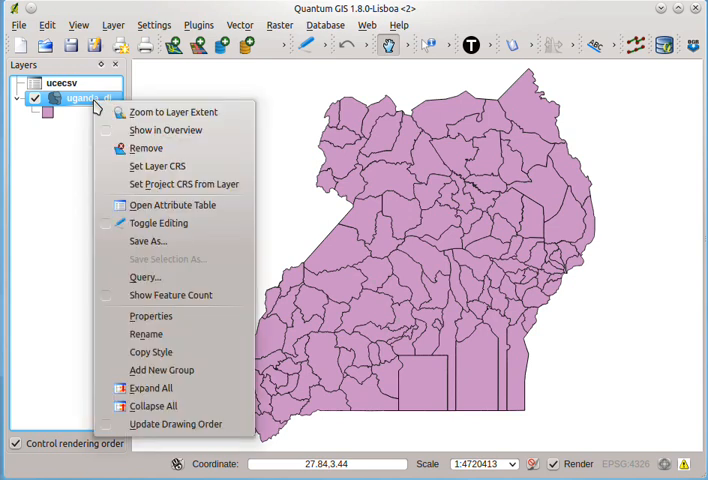
mouse_move(184, 184)
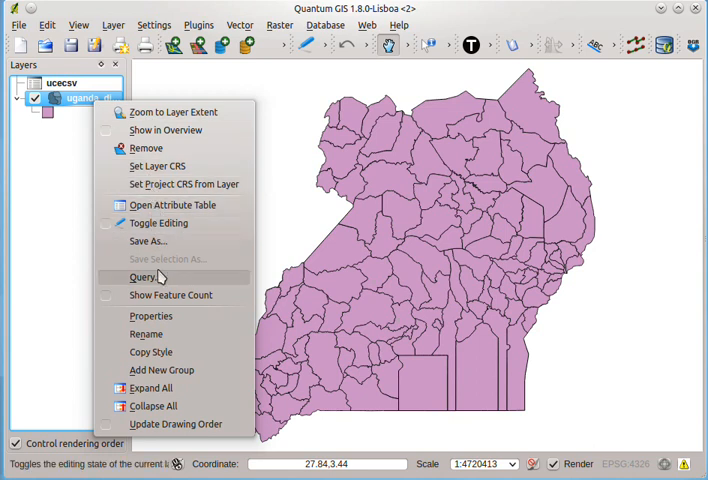
click(151, 315)
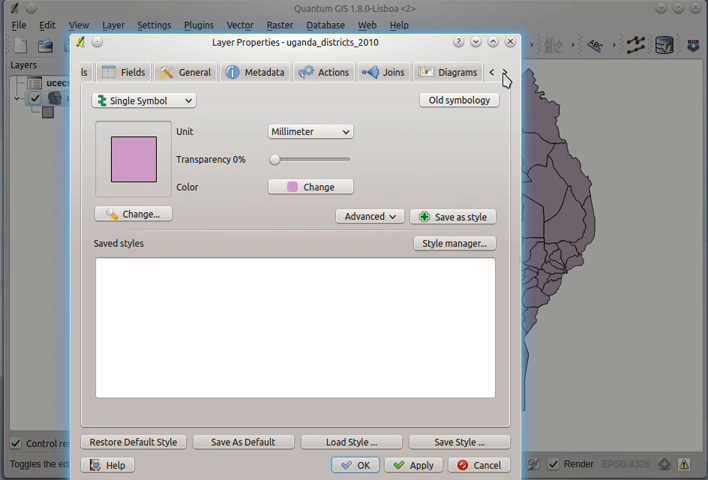
click(494, 72)
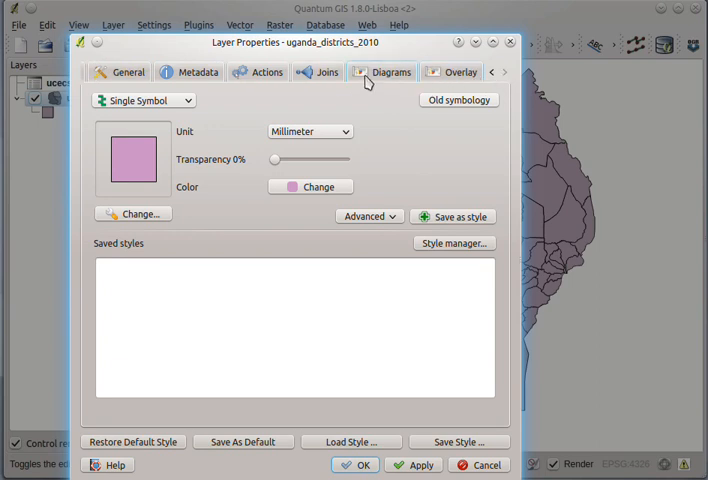
click(326, 72)
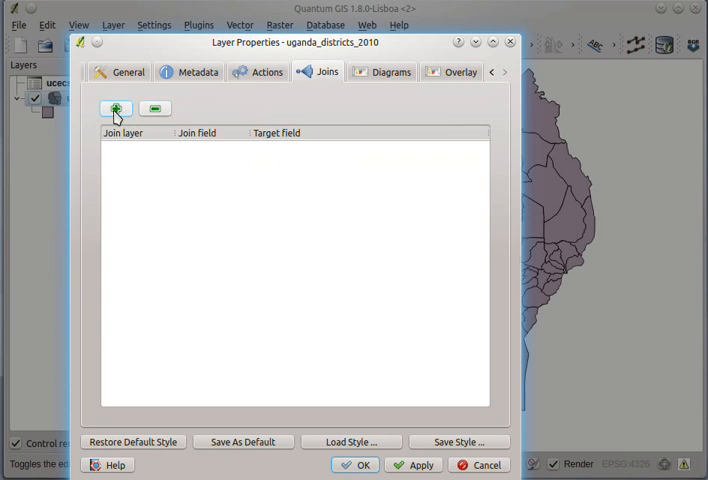
Add a join from ucecsv field DISTRICT to target field DNAME_2010, then close properties
click(116, 108)
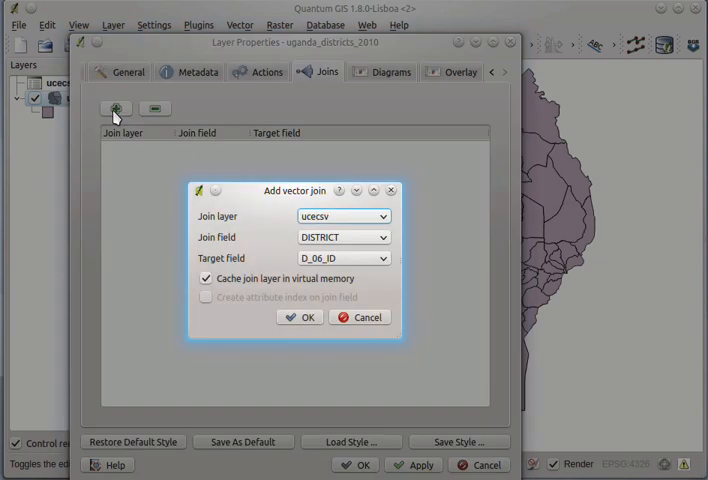
mouse_move(253, 198)
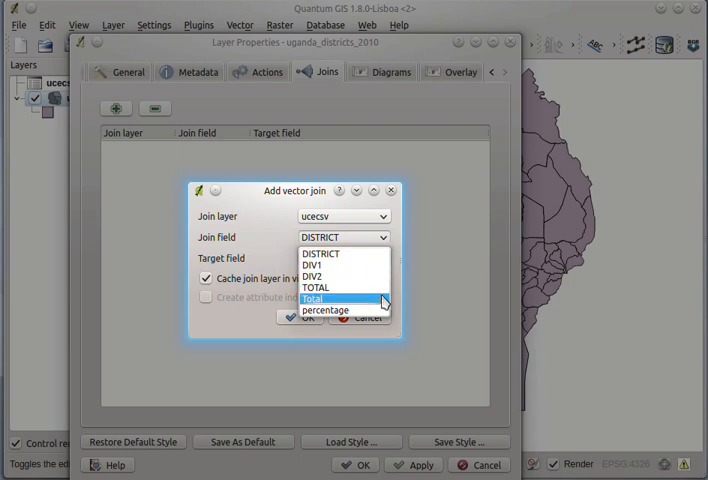
mouse_move(379, 308)
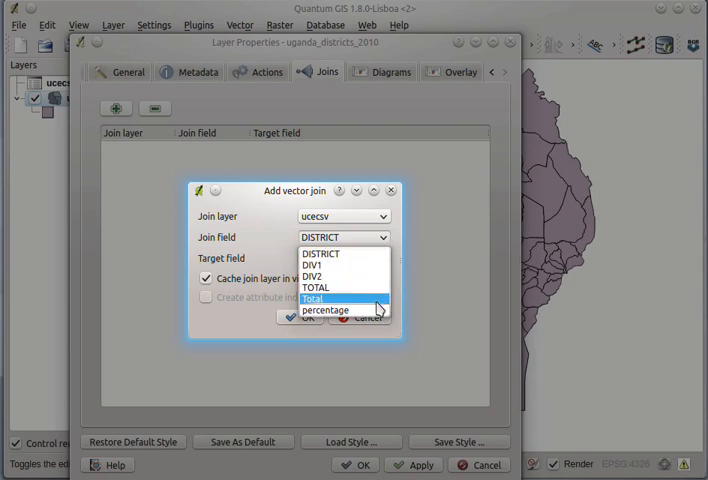
mouse_move(367, 289)
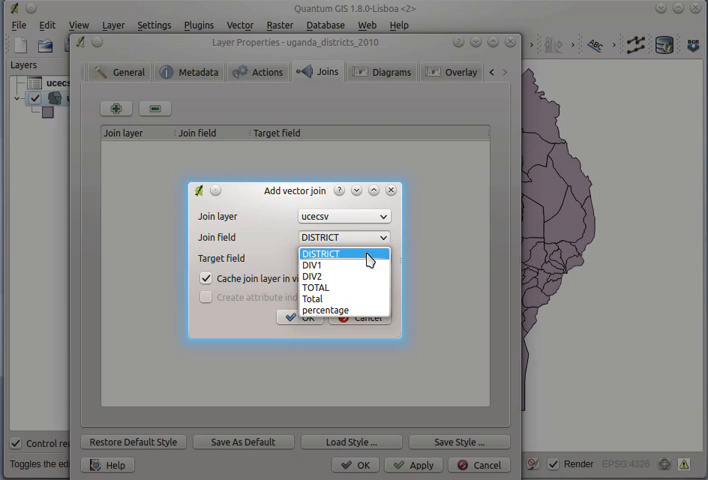
click(320, 252)
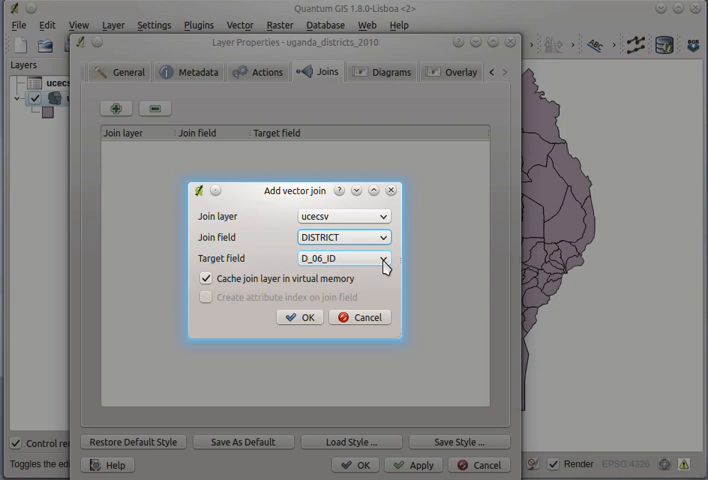
click(383, 258)
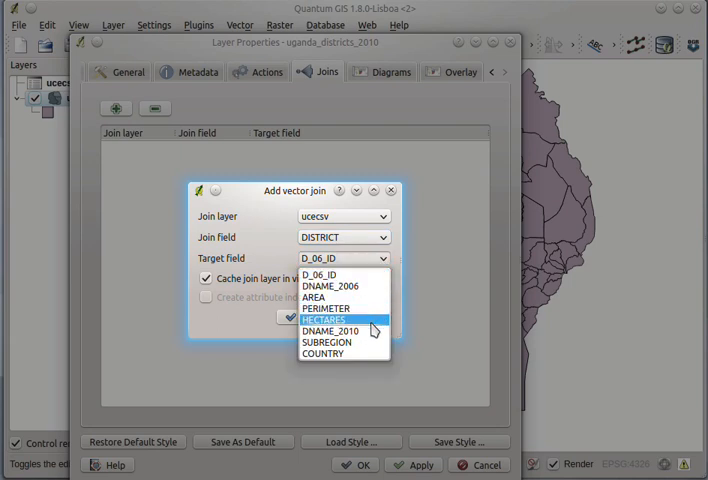
mouse_move(371, 307)
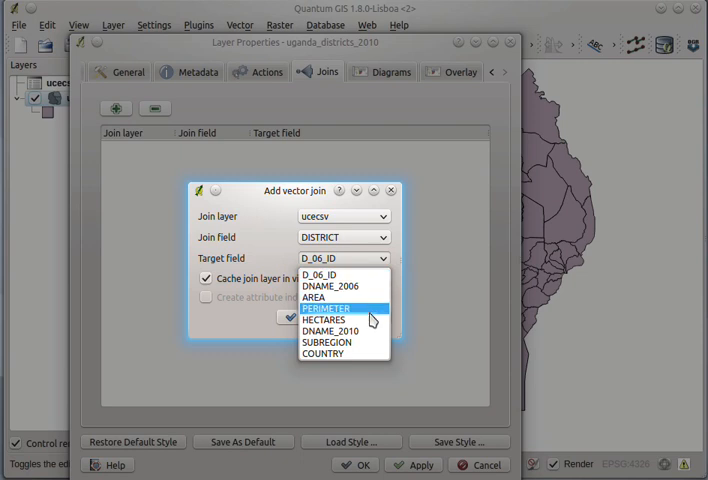
mouse_move(369, 338)
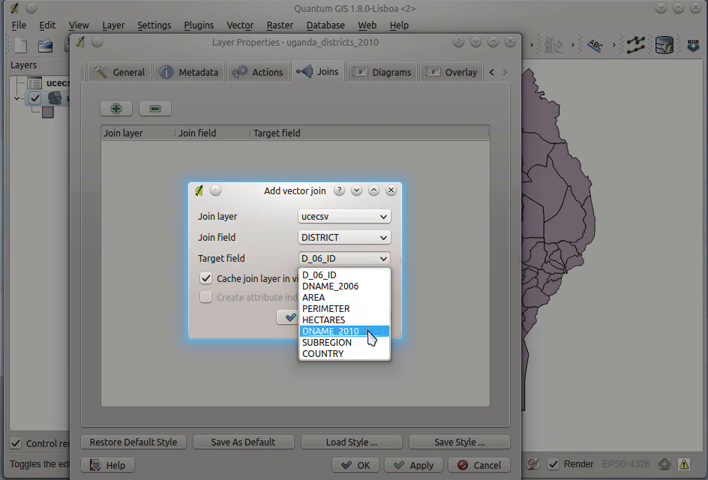
click(342, 331)
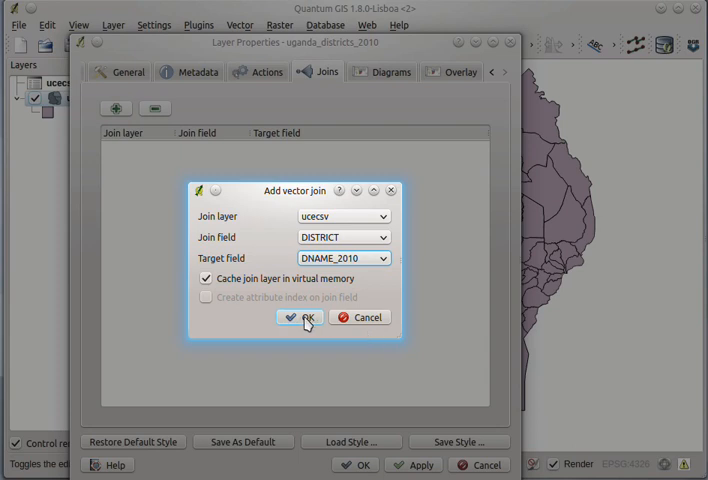
click(293, 317)
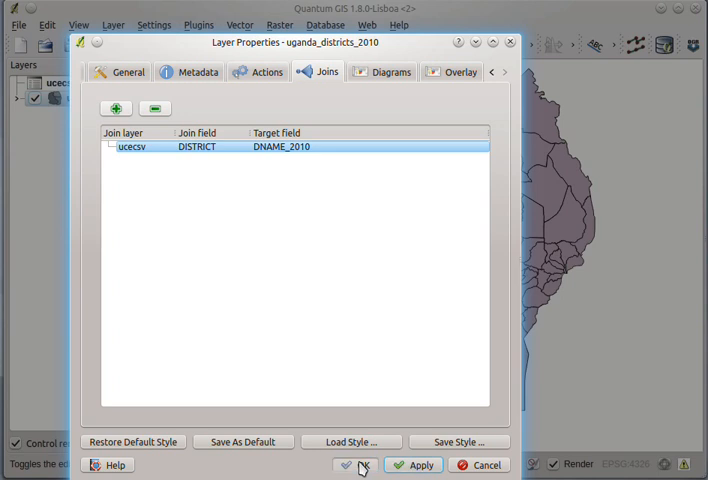
click(364, 465)
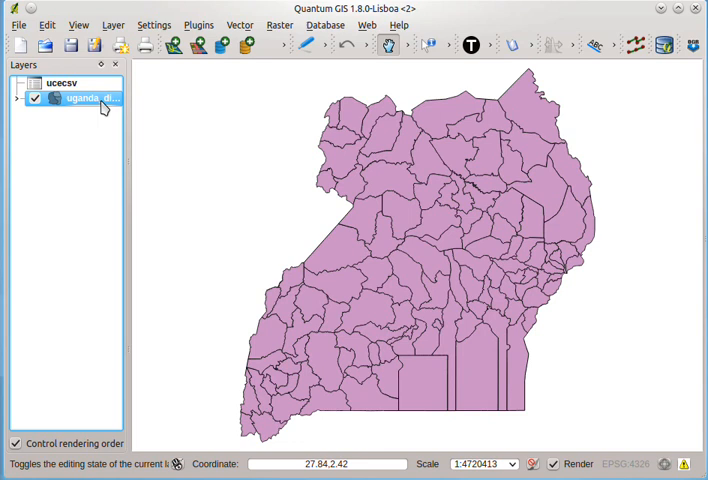
mouse_move(88, 106)
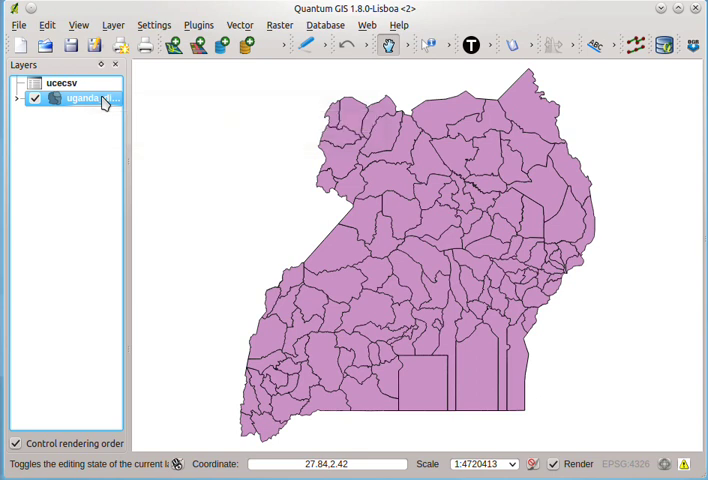
Choose Save As for the joined uganda_districts_2010 layer
right_click(75, 101)
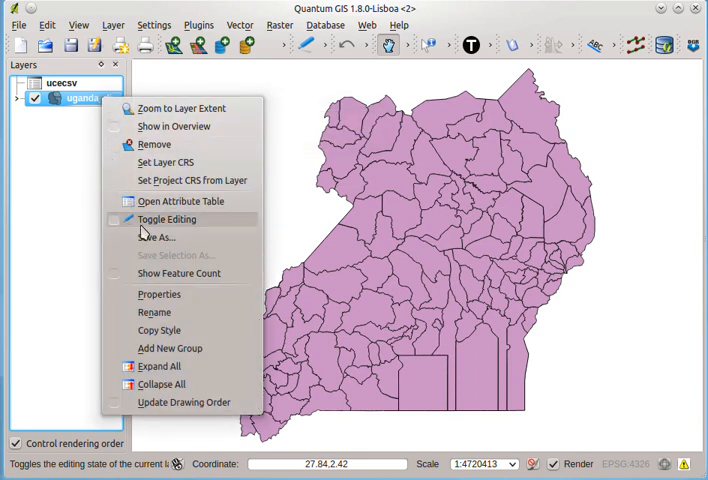
click(155, 237)
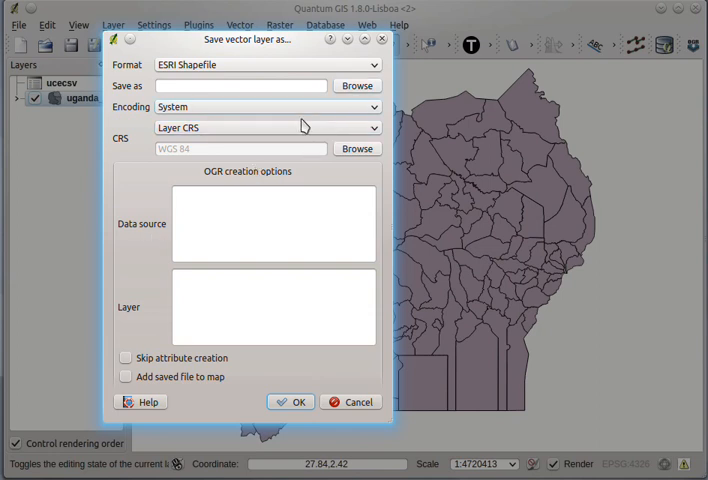
mouse_move(346, 96)
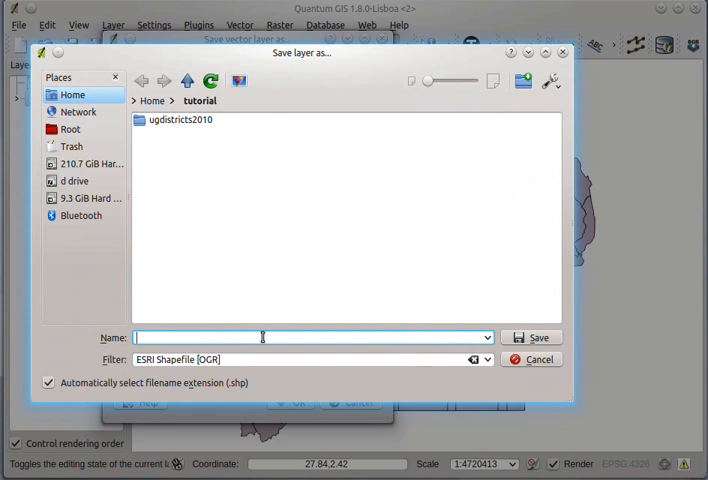
Export to uceperformance.shp with 'Add saved file to map' ticked
text(u)
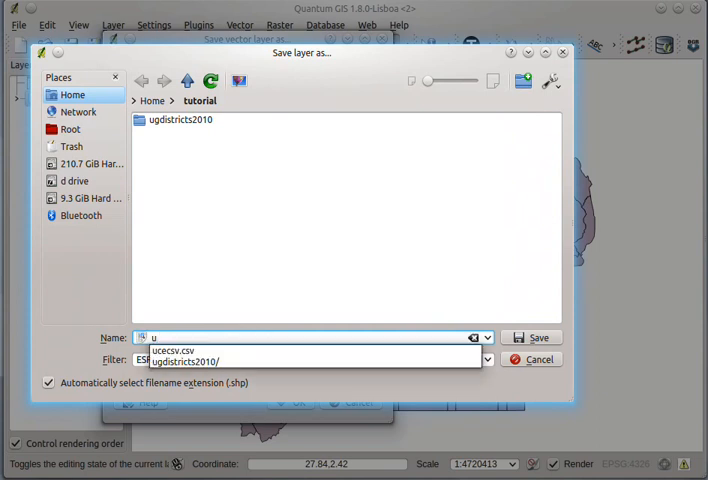
text(uceperformance)
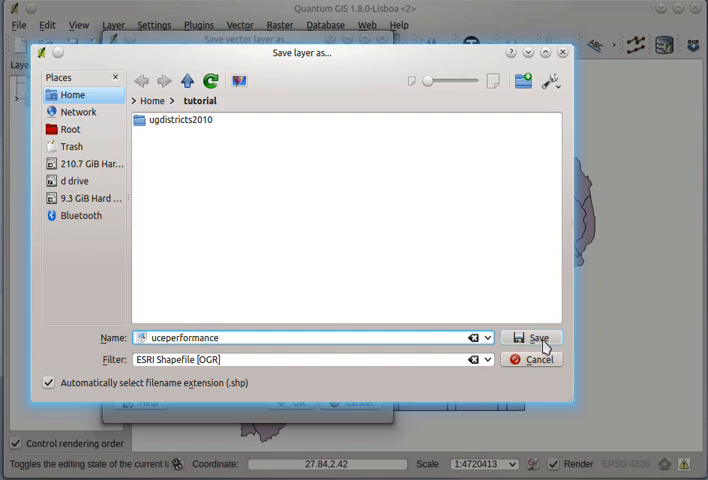
click(531, 337)
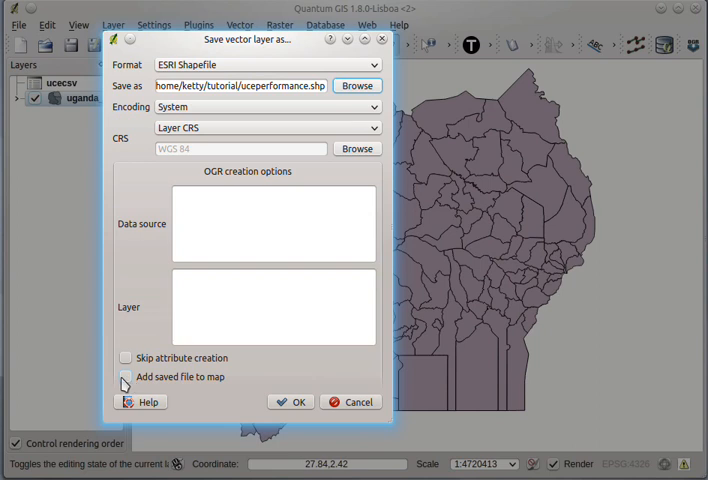
click(126, 378)
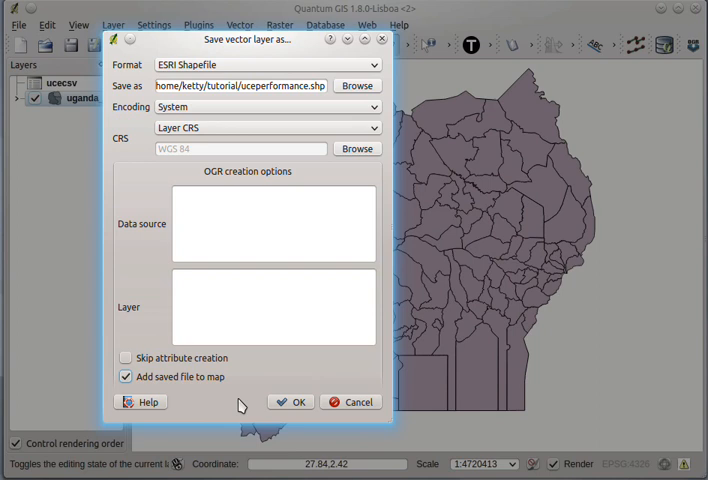
click(291, 402)
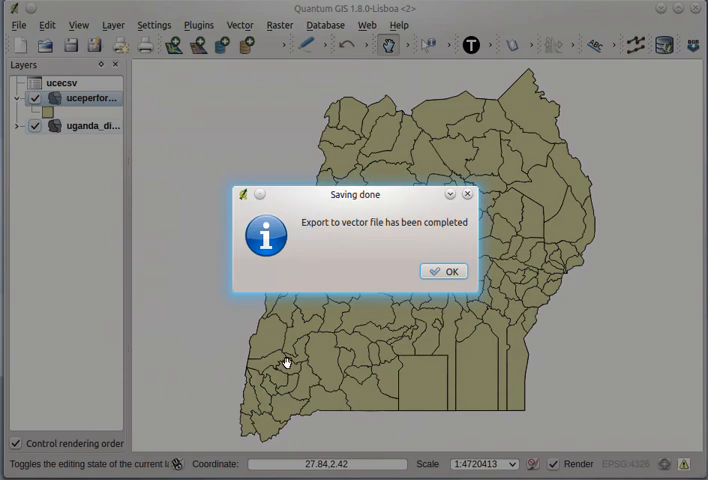
mouse_move(437, 298)
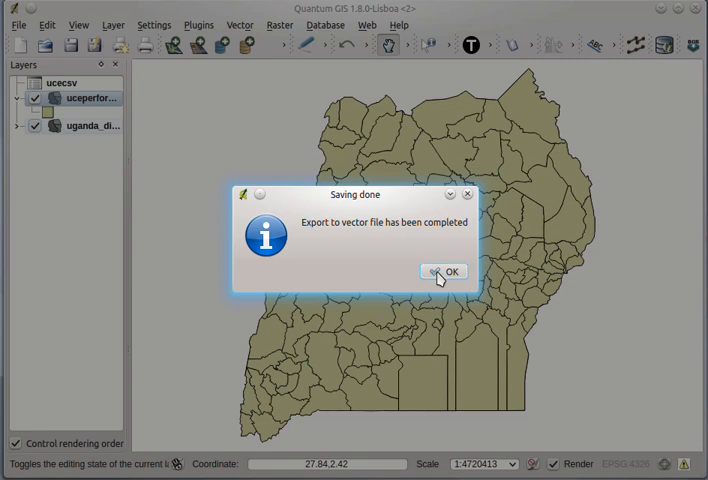
Dismiss 'Saving done' and remove the uganda_districts_2010 and ucecsv layers
click(444, 271)
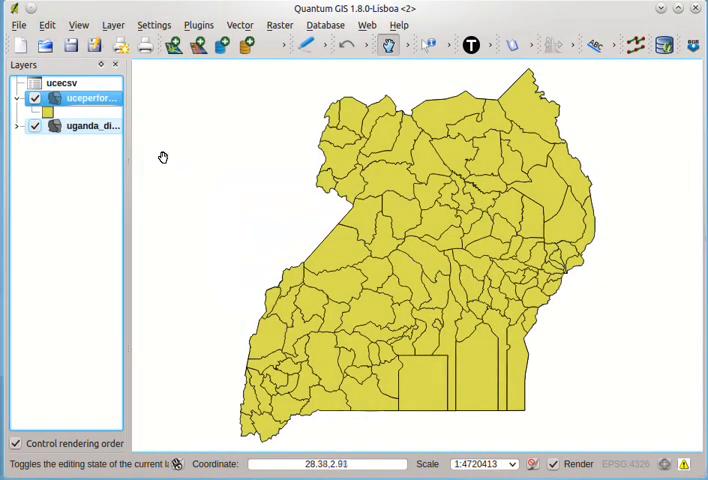
mouse_move(92, 126)
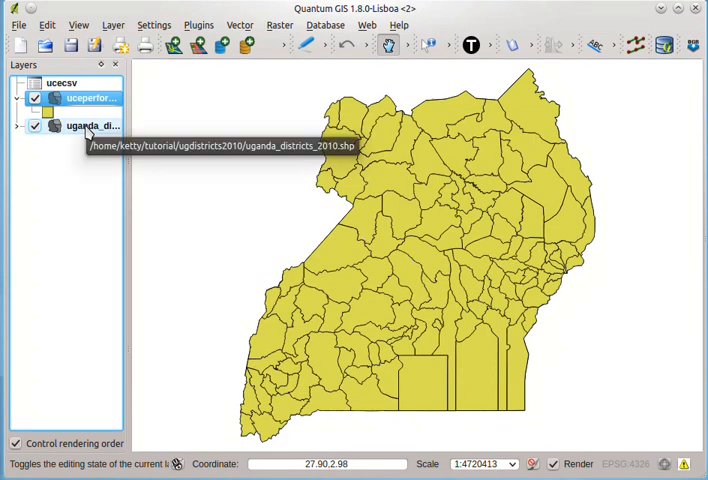
right_click(85, 126)
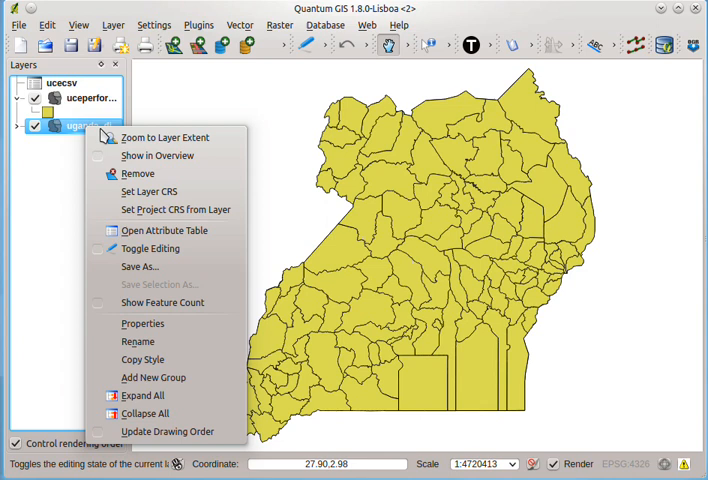
mouse_move(138, 173)
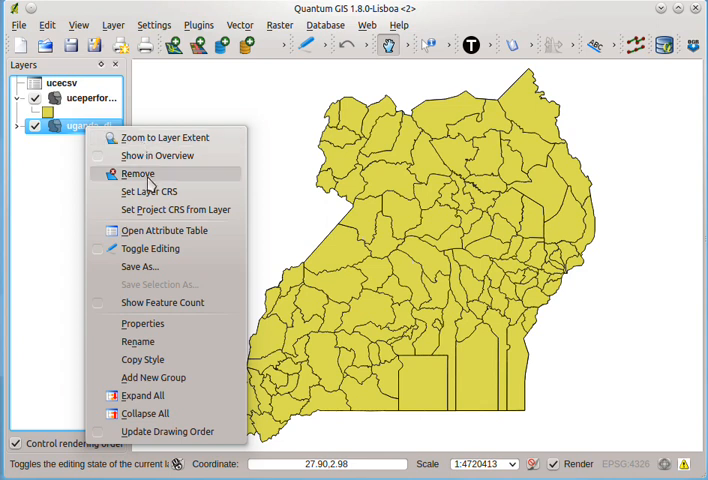
click(138, 173)
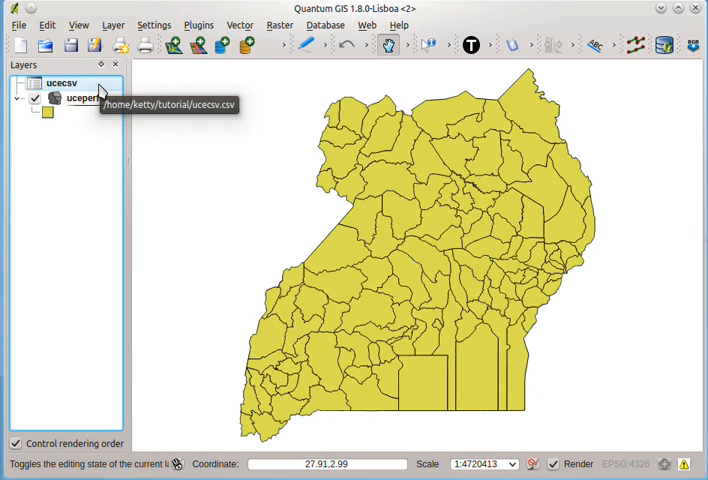
right_click(60, 83)
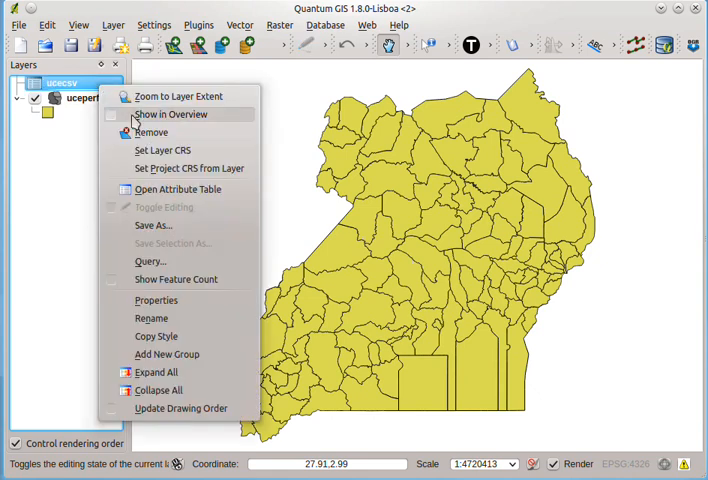
click(151, 131)
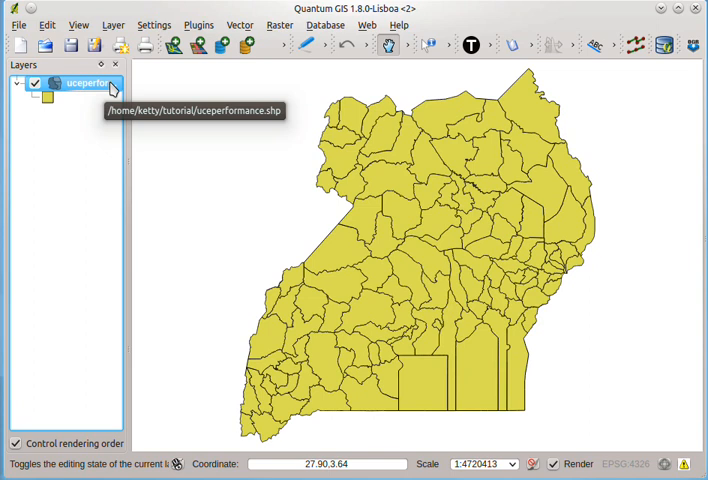
right_click(82, 81)
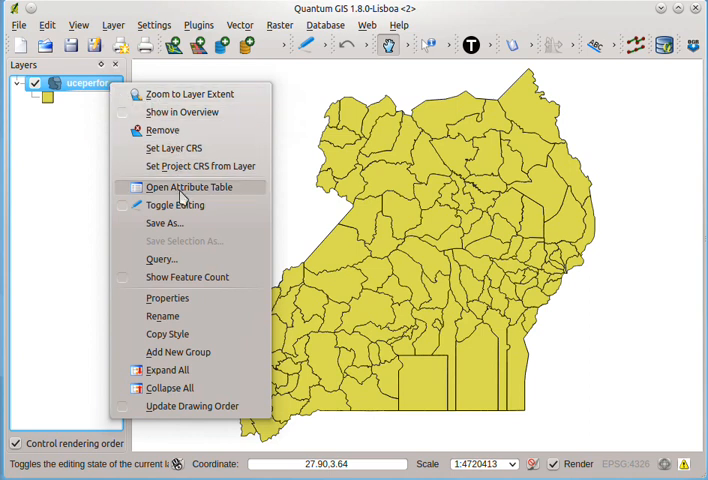
click(189, 187)
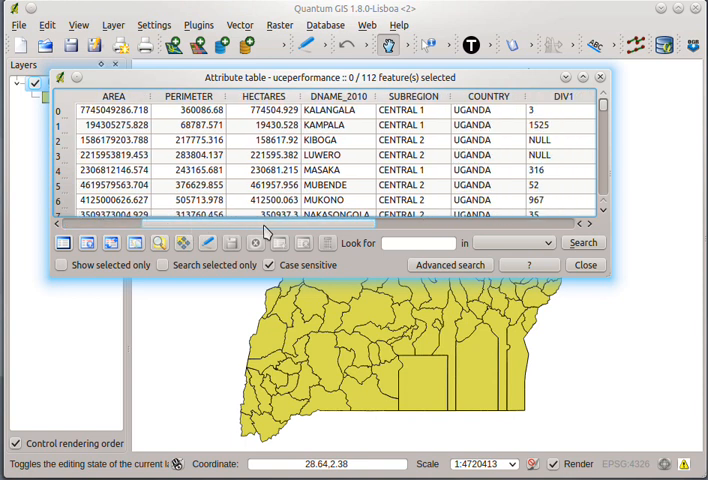
scroll(right, 3)
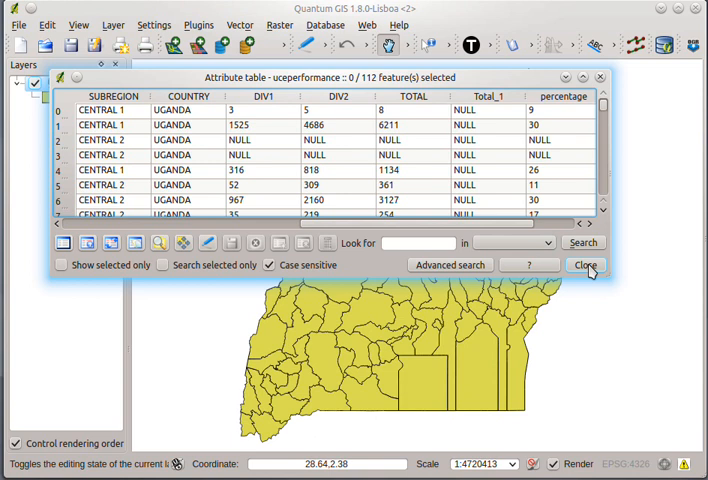
click(585, 265)
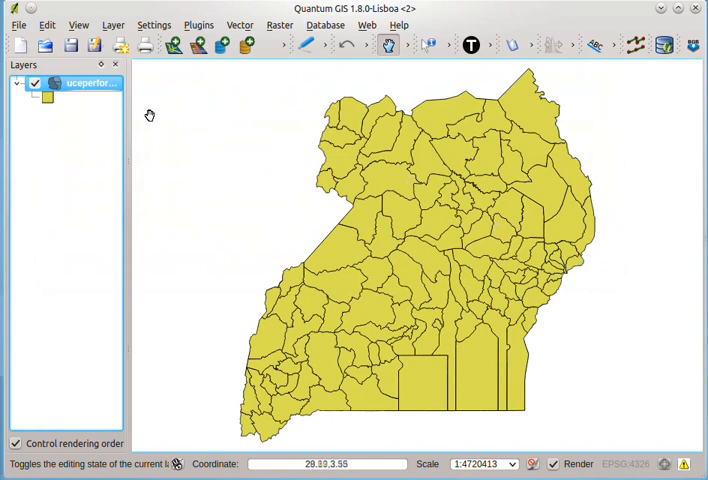
mouse_move(78, 82)
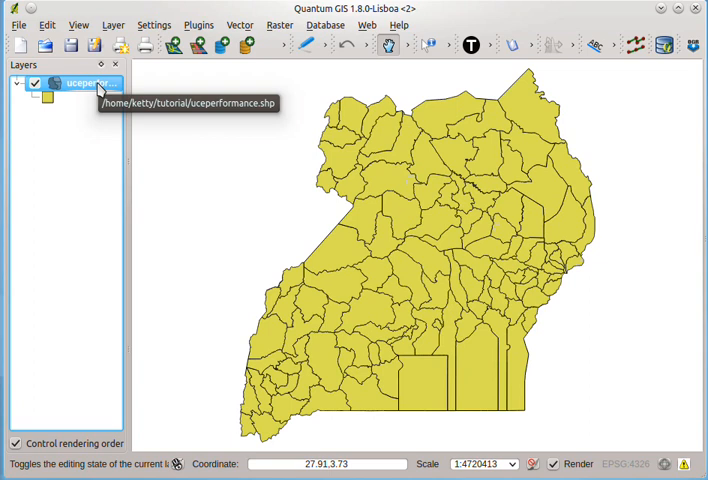
mouse_move(100, 88)
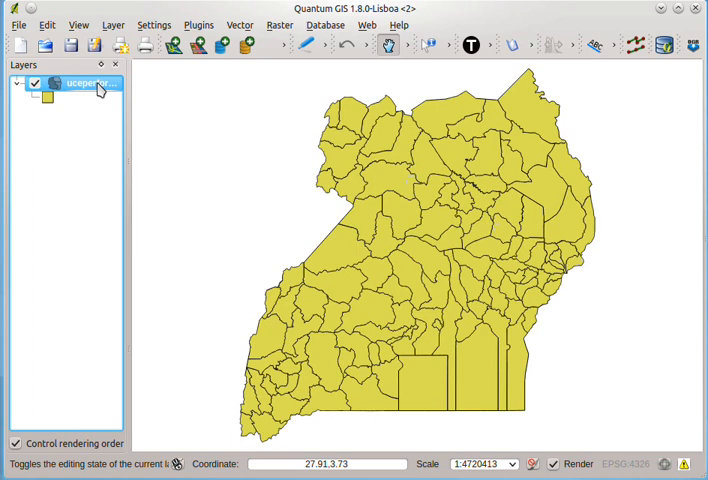
right_click(82, 85)
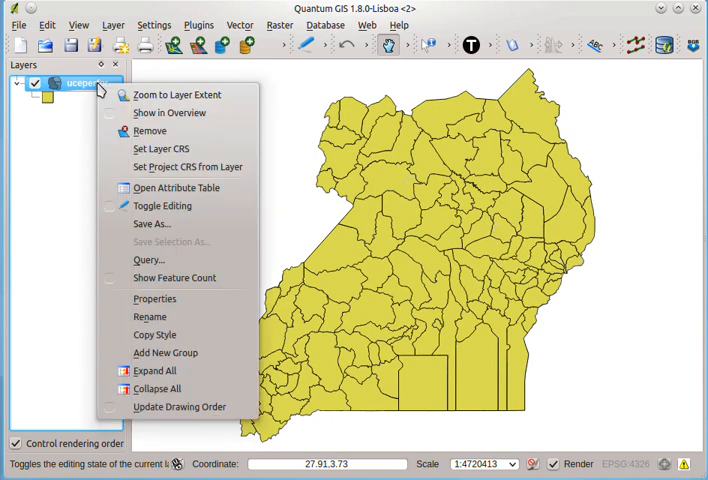
mouse_move(175, 188)
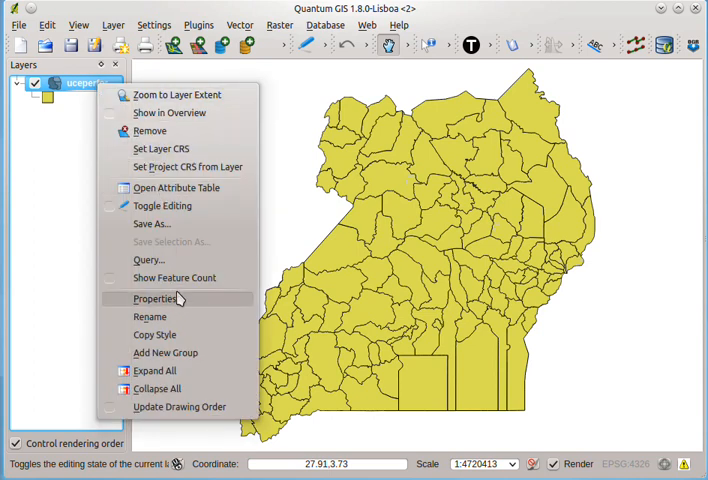
mouse_move(162, 205)
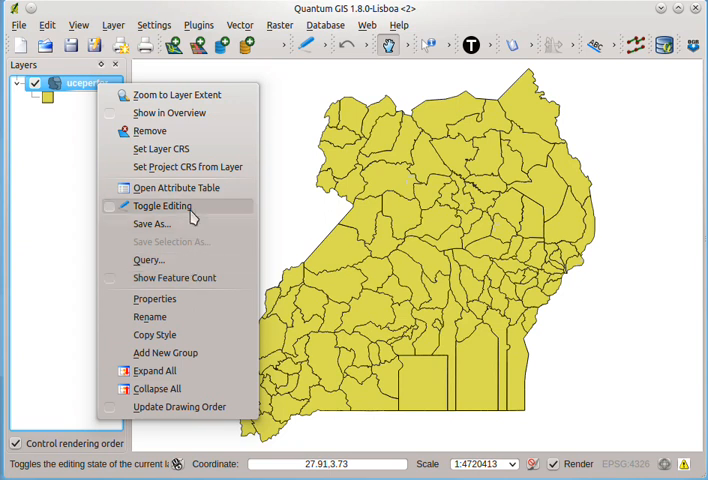
mouse_move(200, 189)
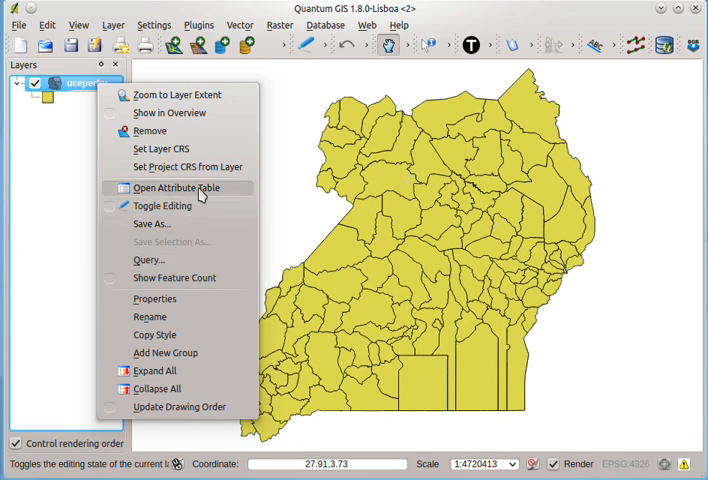
click(175, 188)
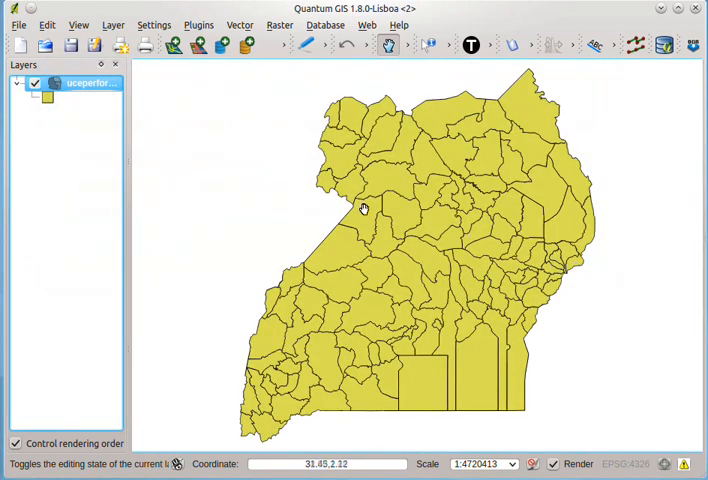
right_click(78, 78)
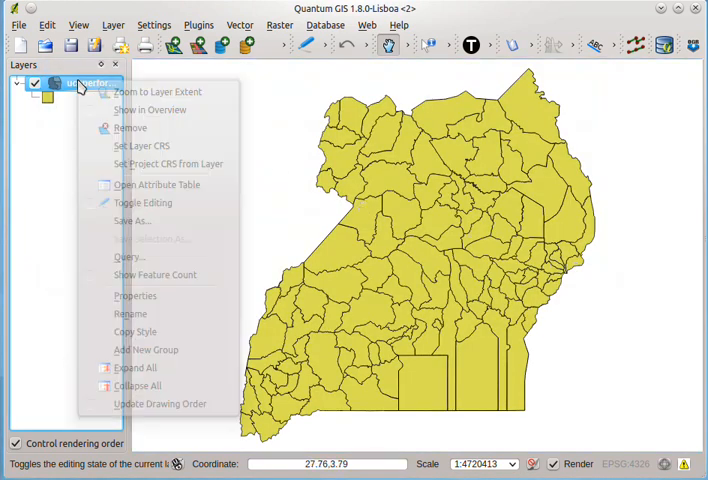
mouse_move(135, 295)
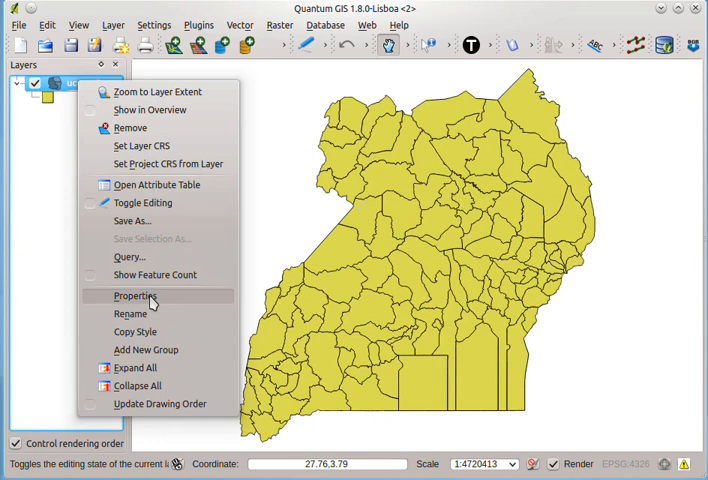
Check uceperformance's Fields tab showing percentage as String, then cancel the properties
click(135, 295)
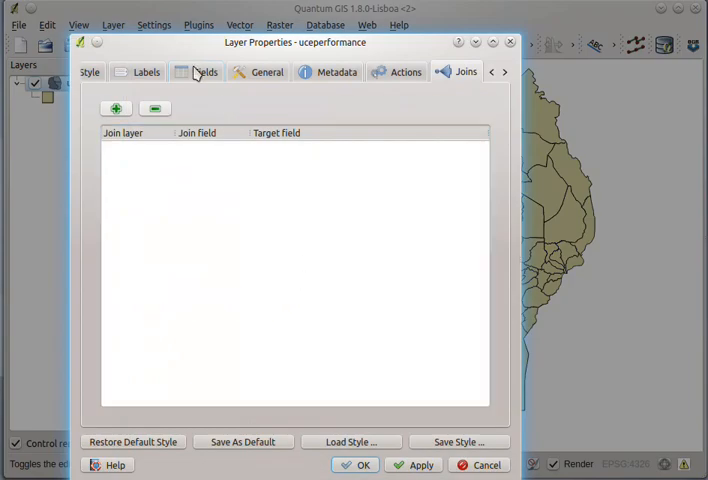
click(197, 71)
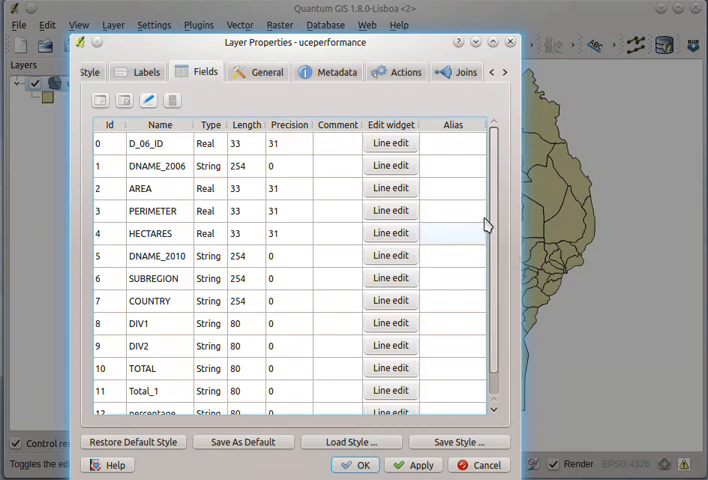
scroll(down, 3)
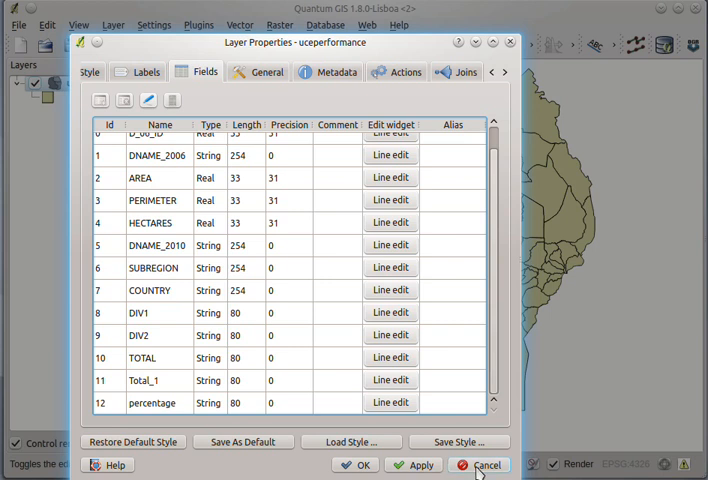
click(485, 465)
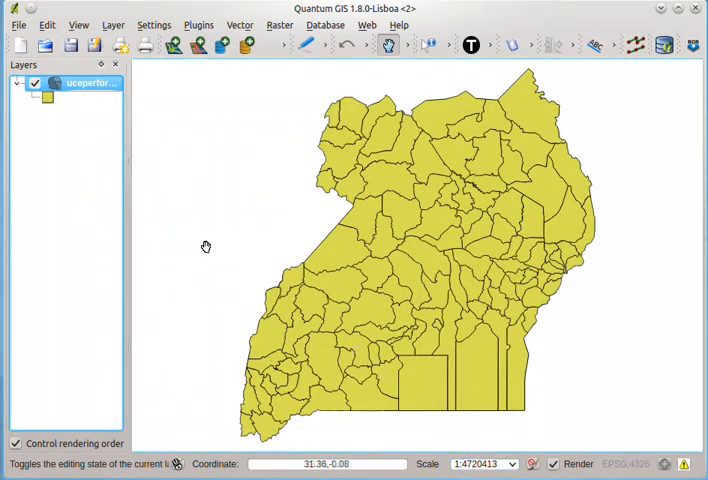
mouse_move(155, 135)
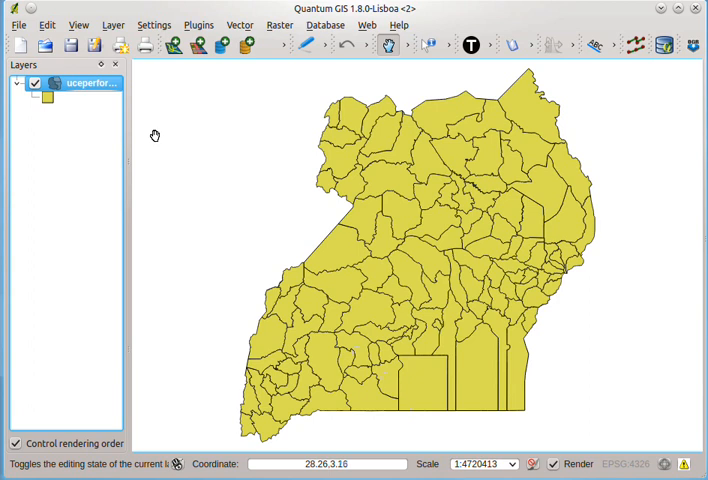
mouse_move(167, 114)
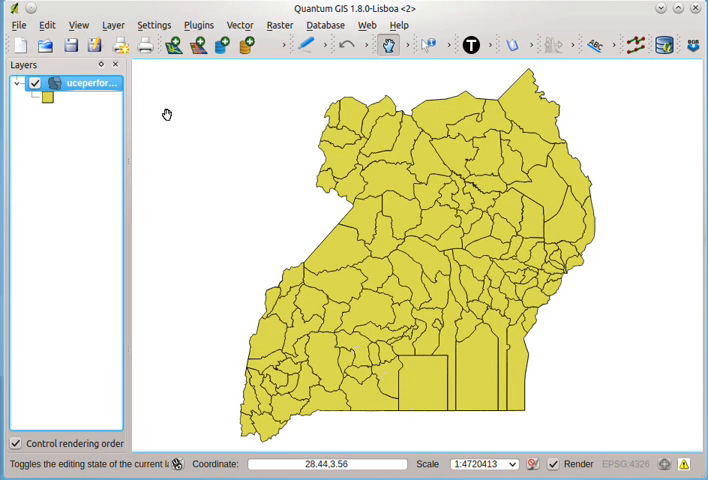
mouse_move(180, 104)
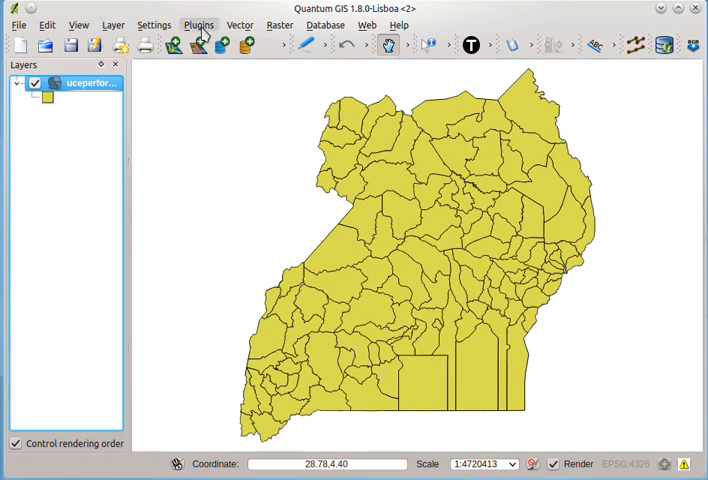
Open Plugins > mmqgis > Modify > Text to Float
click(204, 25)
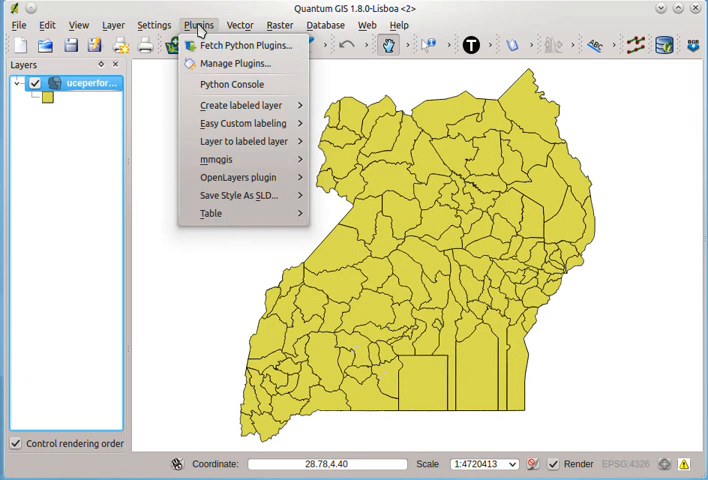
mouse_move(216, 159)
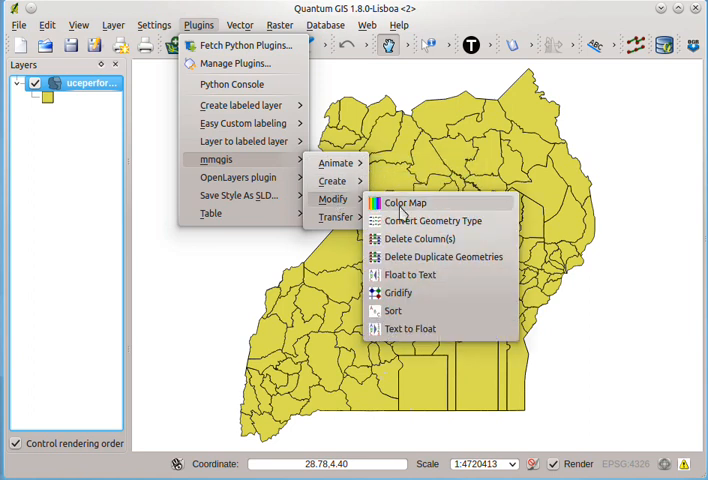
mouse_move(410, 328)
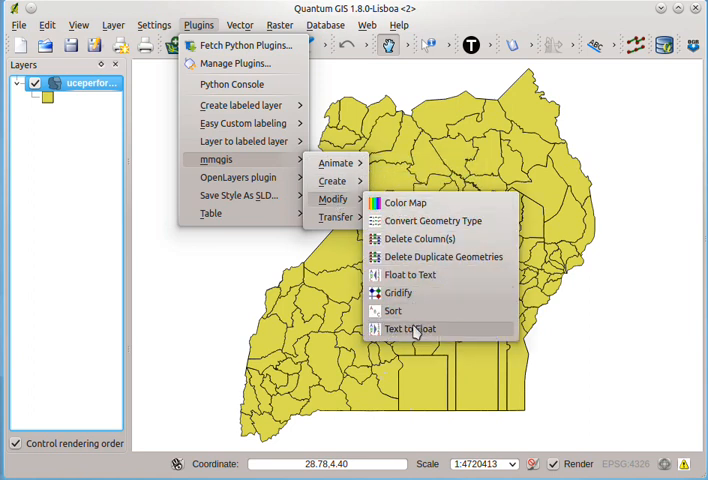
click(410, 328)
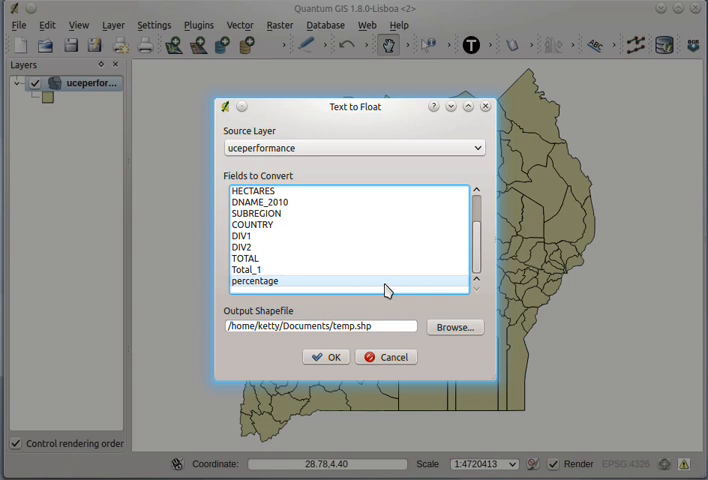
Run Text to Float on the percentage field, outputting ucefloat in the tutorial folder
click(254, 280)
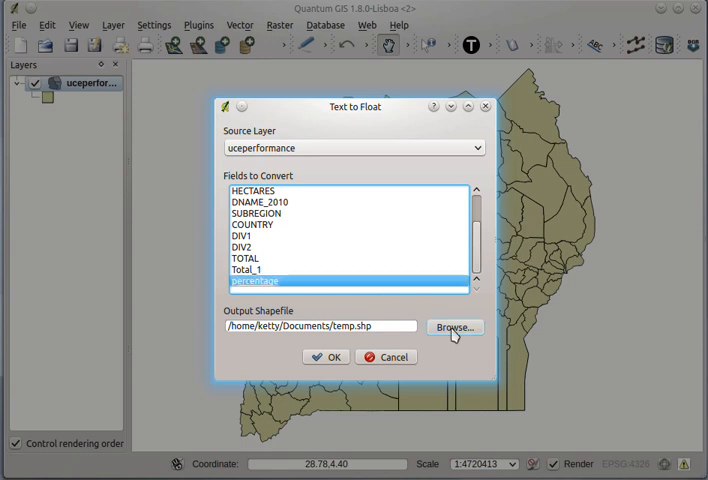
click(453, 327)
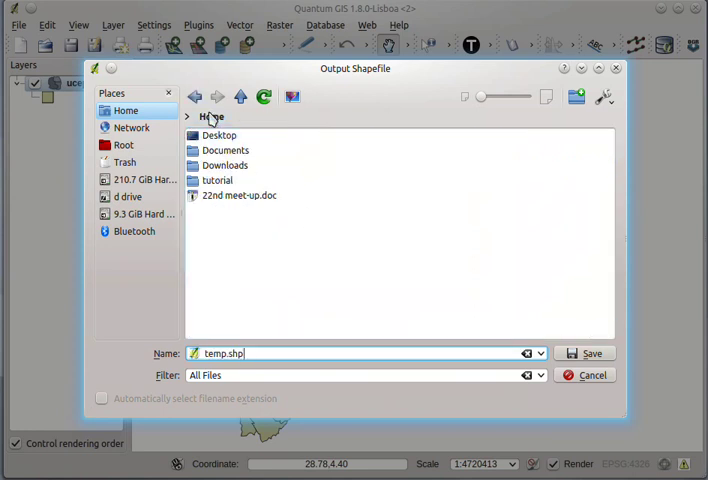
mouse_move(229, 181)
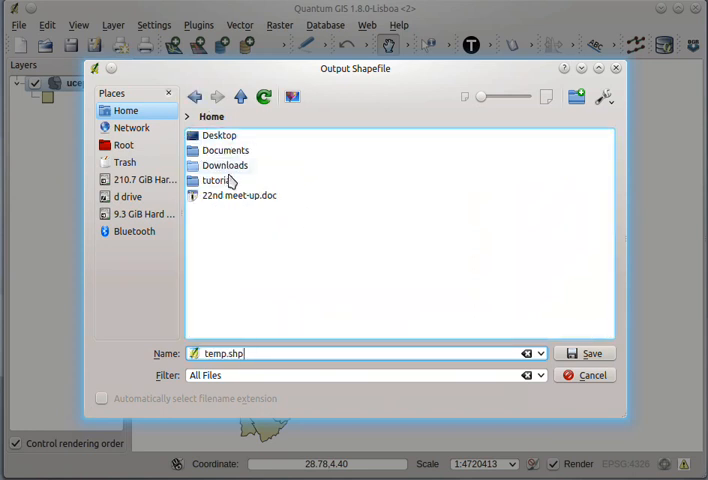
double_click(215, 180)
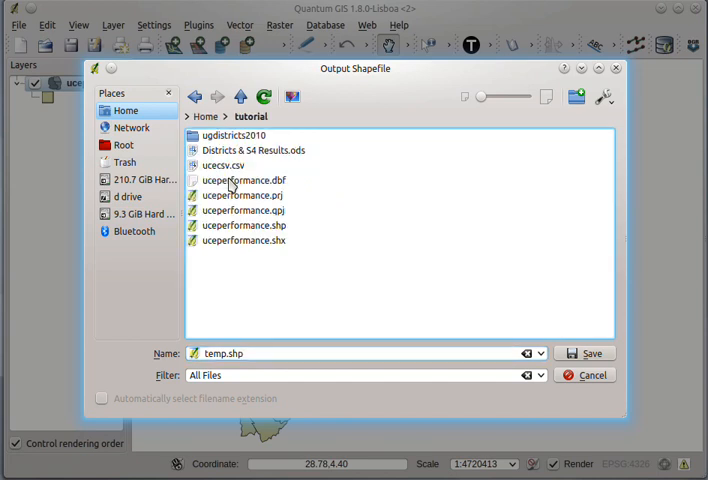
click(243, 180)
text(ucefloat)
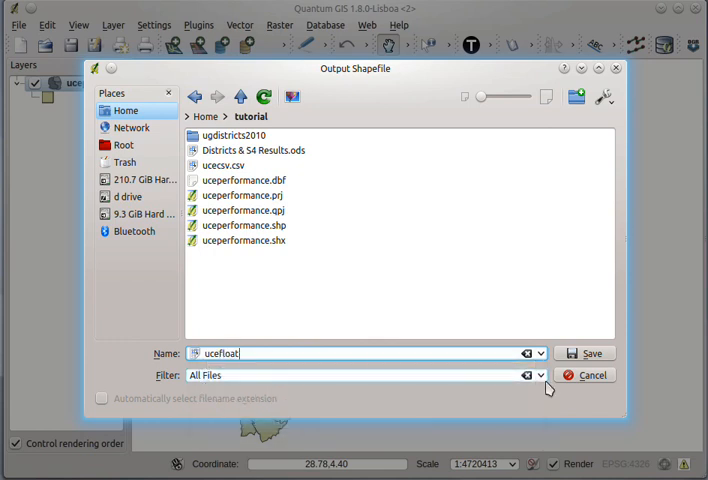
mouse_move(584, 353)
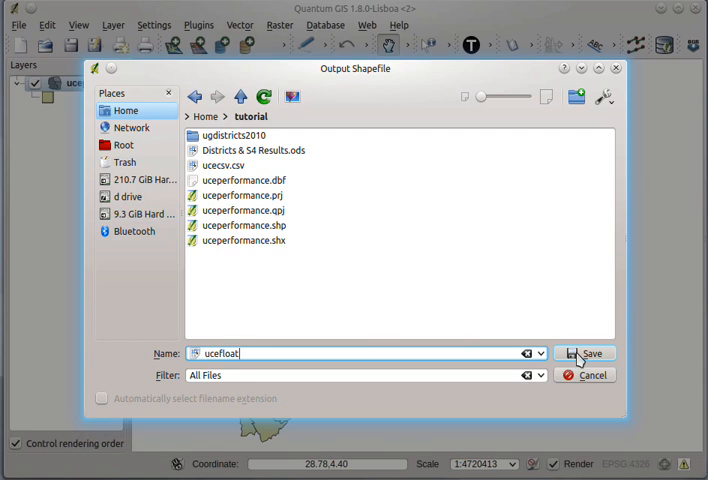
click(583, 353)
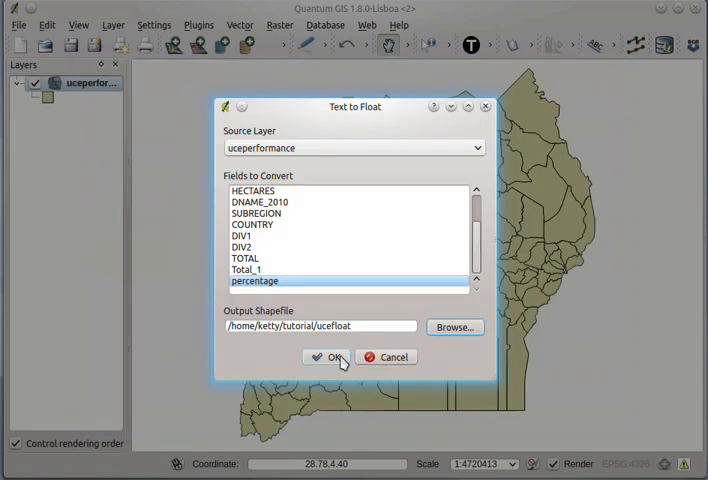
click(326, 357)
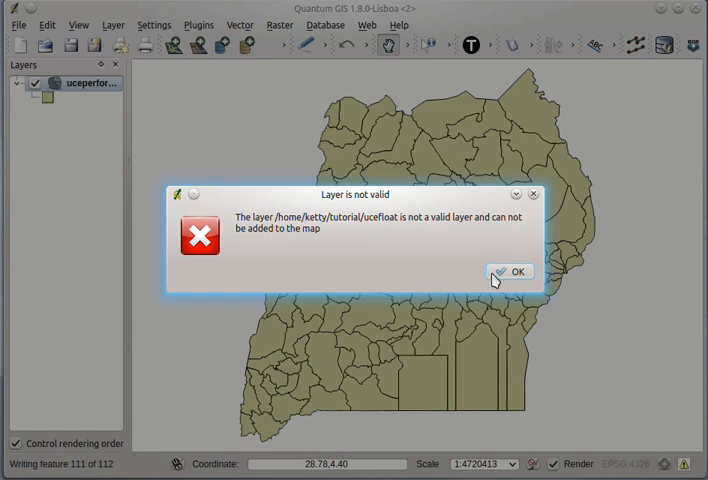
Dismiss the 'Layer is not valid' warning and remove the uceperformance layer
click(517, 271)
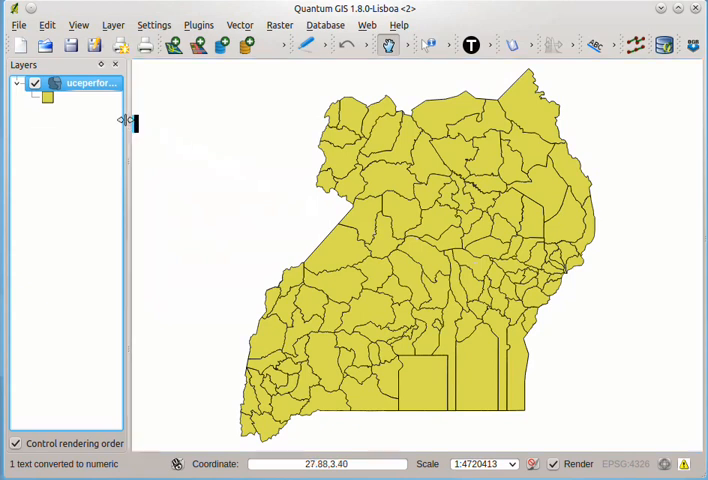
mouse_move(90, 83)
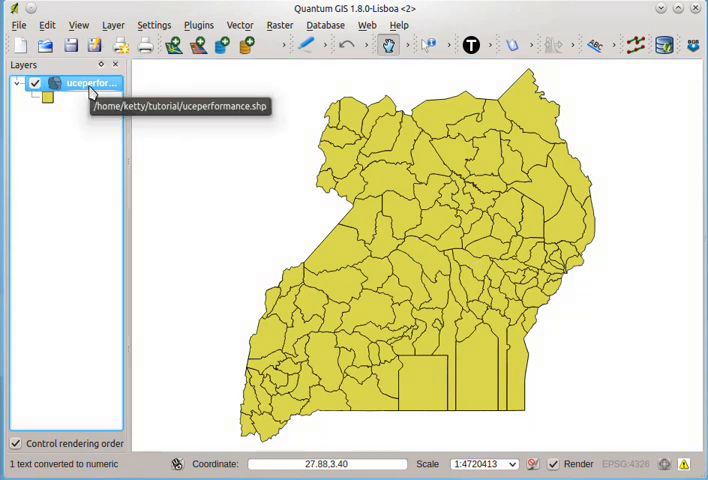
right_click(77, 81)
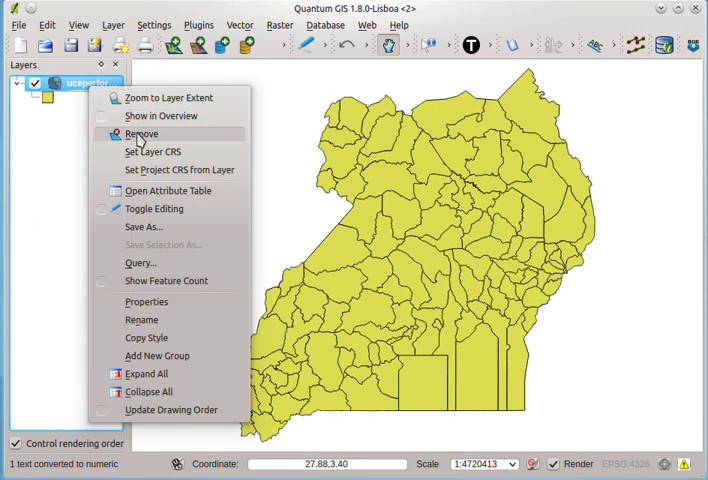
click(141, 133)
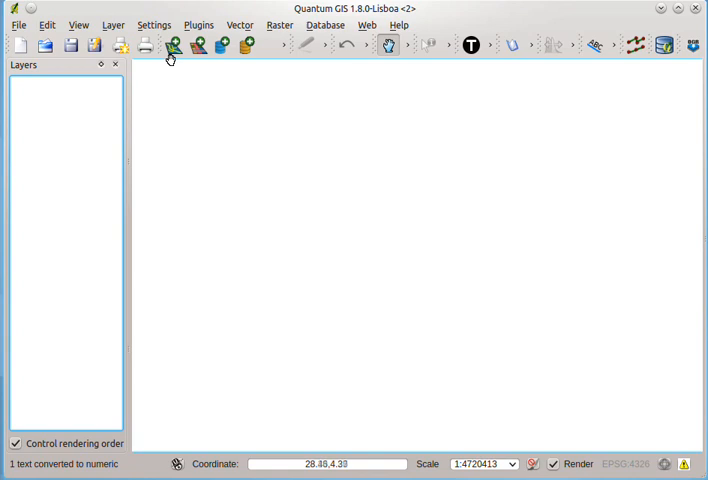
mouse_move(175, 50)
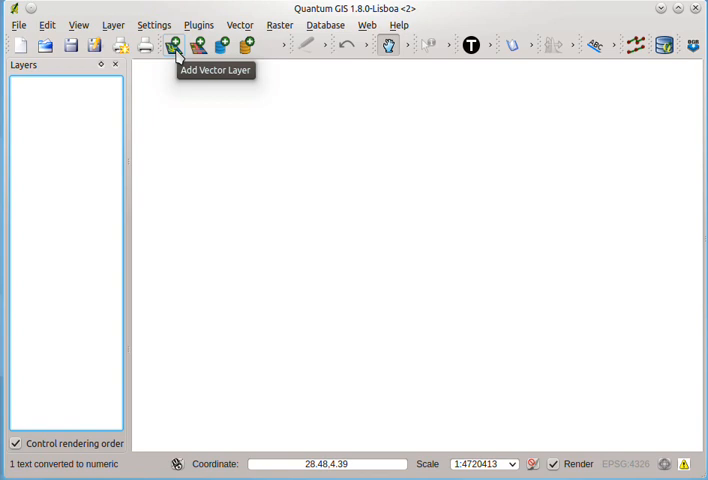
Add ucefloat.shp from the tutorial folder as a vector layer
click(176, 44)
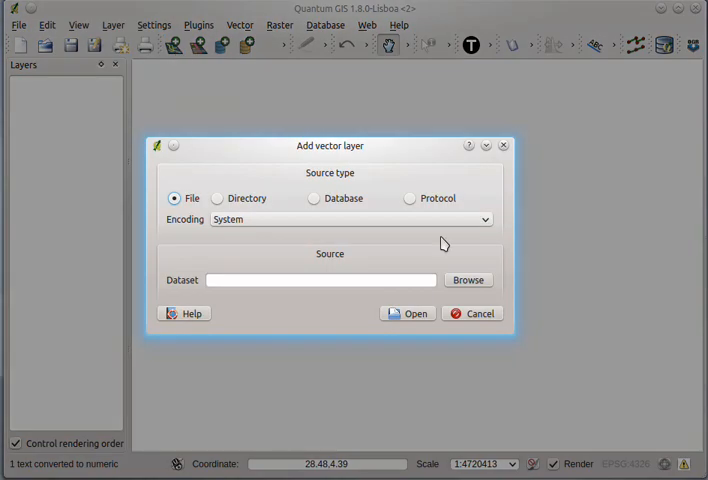
click(468, 280)
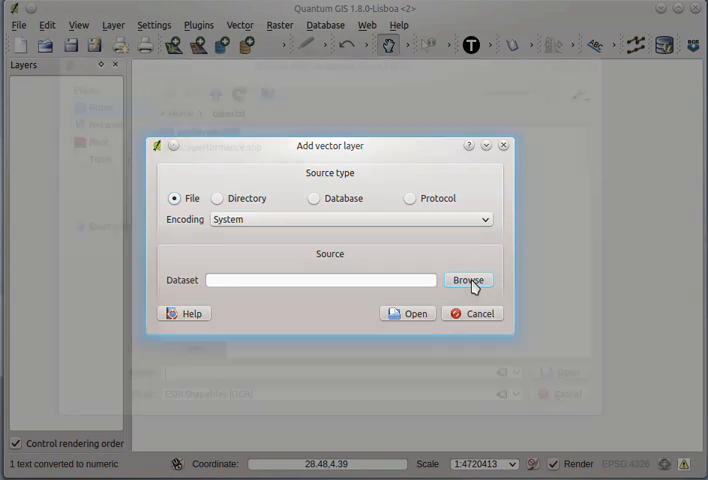
click(467, 280)
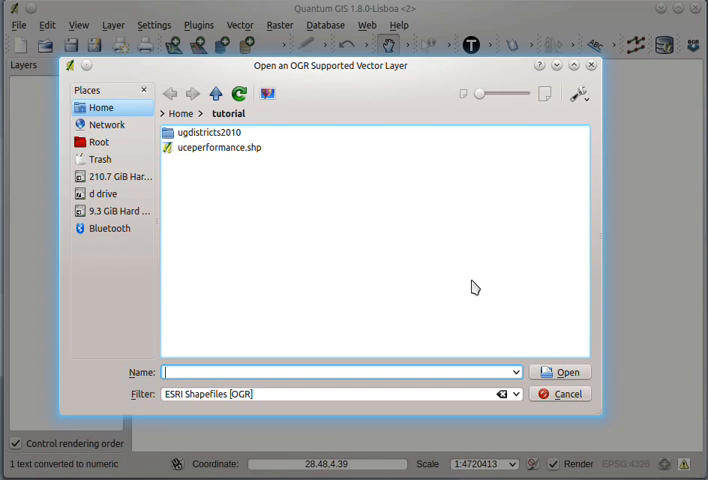
mouse_move(502, 321)
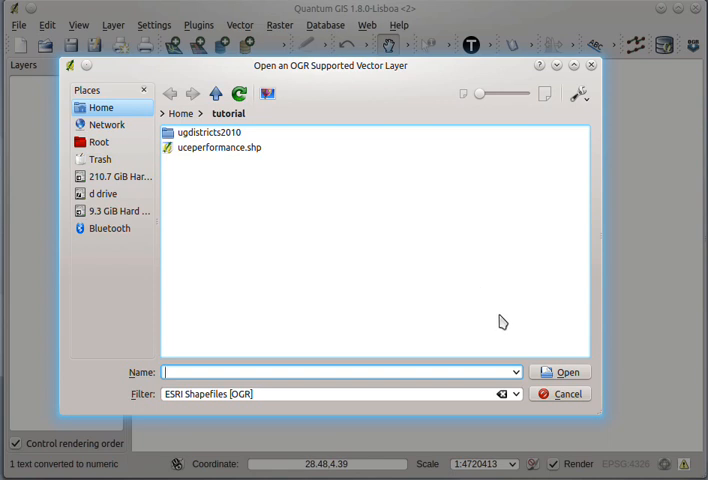
mouse_move(340, 208)
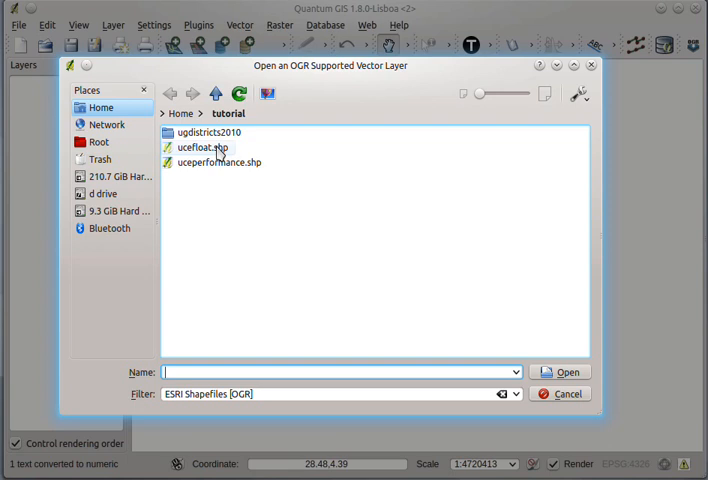
click(567, 372)
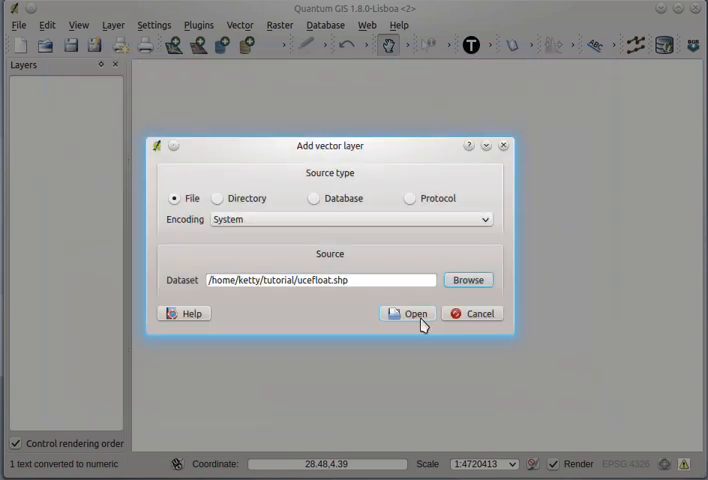
click(408, 313)
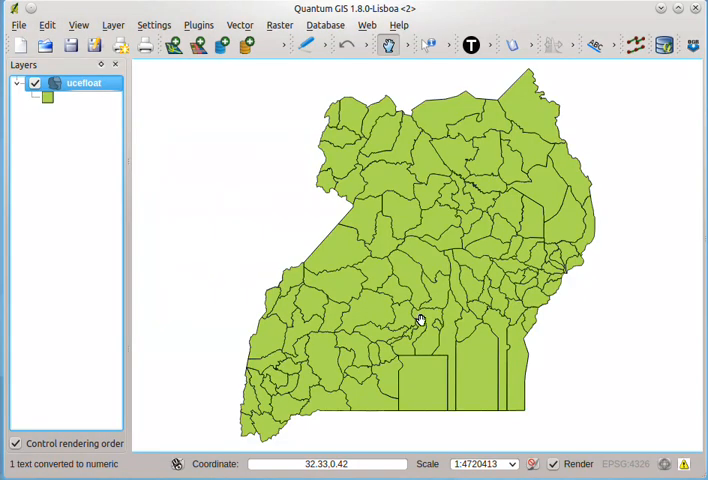